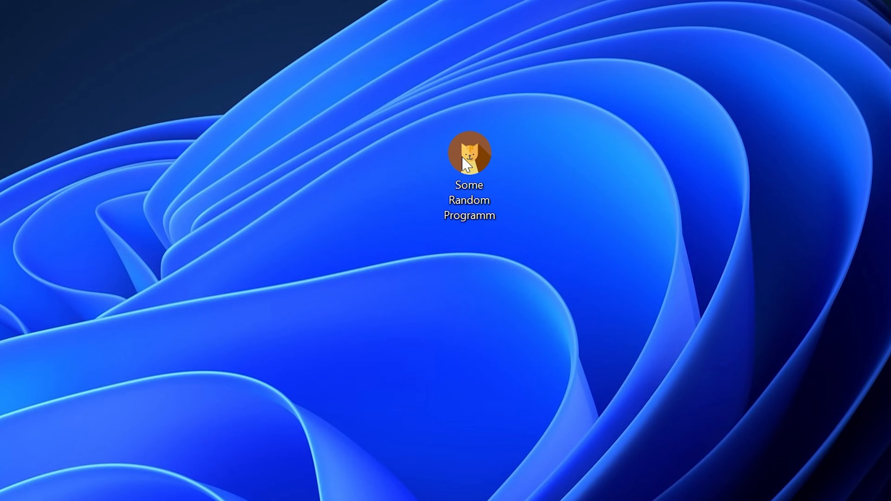
Step: Launch the program, dismiss its missing xinput1_3.dll error, and switch to the browser download page
double_click(468, 154)
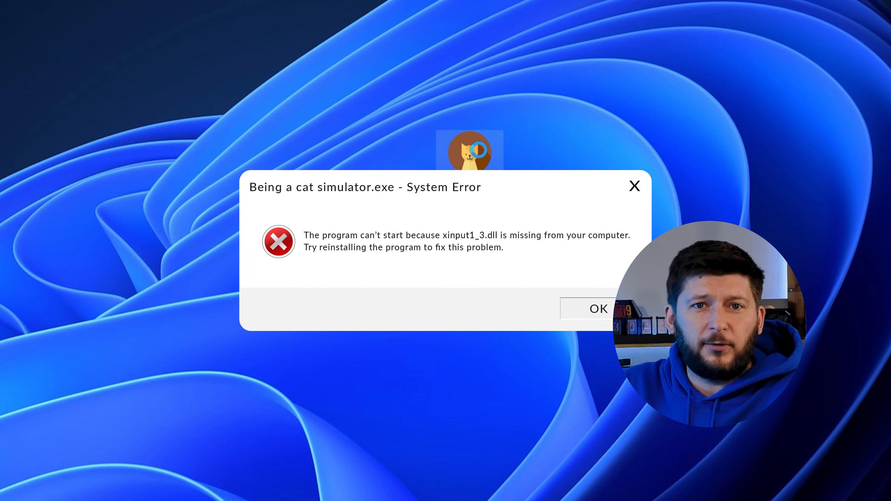
click(598, 309)
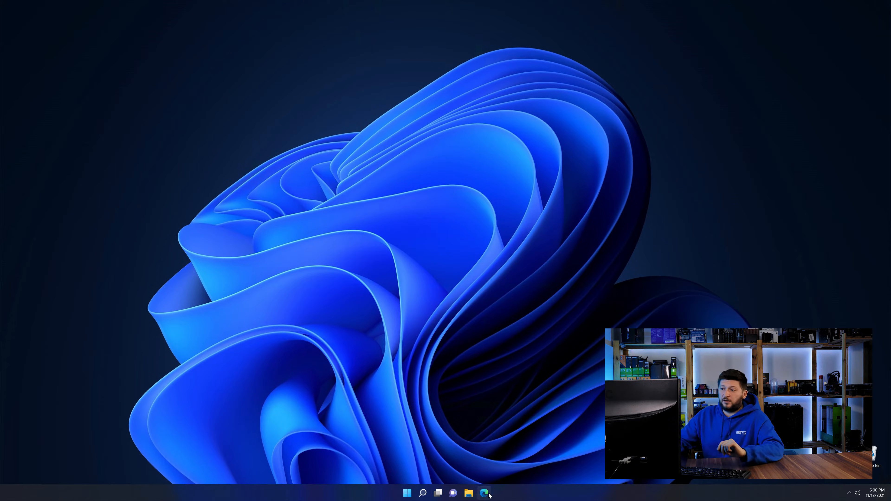
click(483, 493)
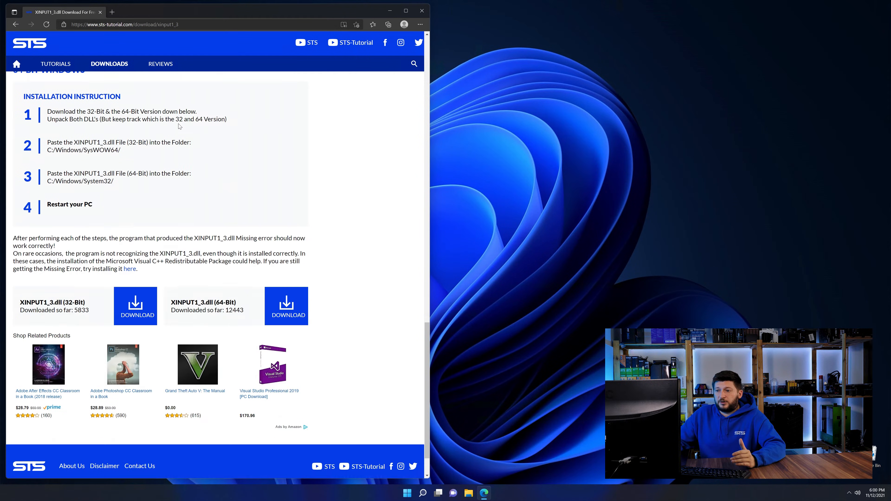
Step: Download both the 32-bit and 64-bit xinput1_3.dll files from the STS-Tutorial page
click(284, 259)
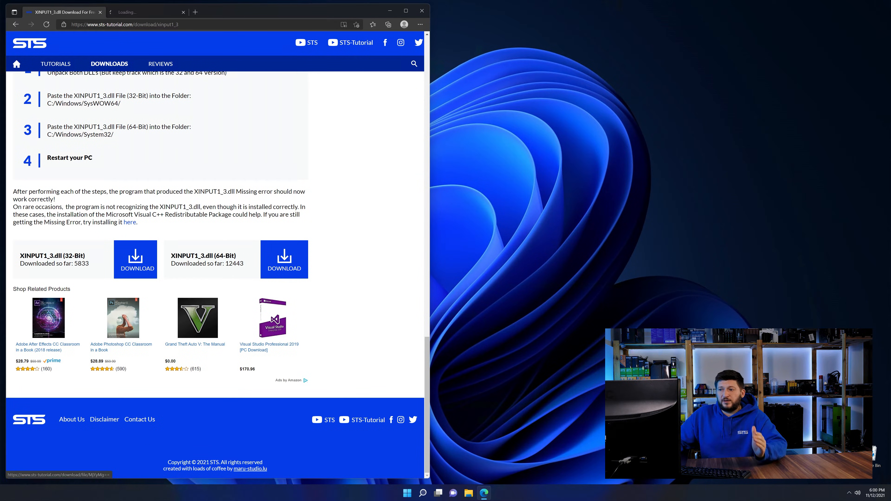
click(135, 260)
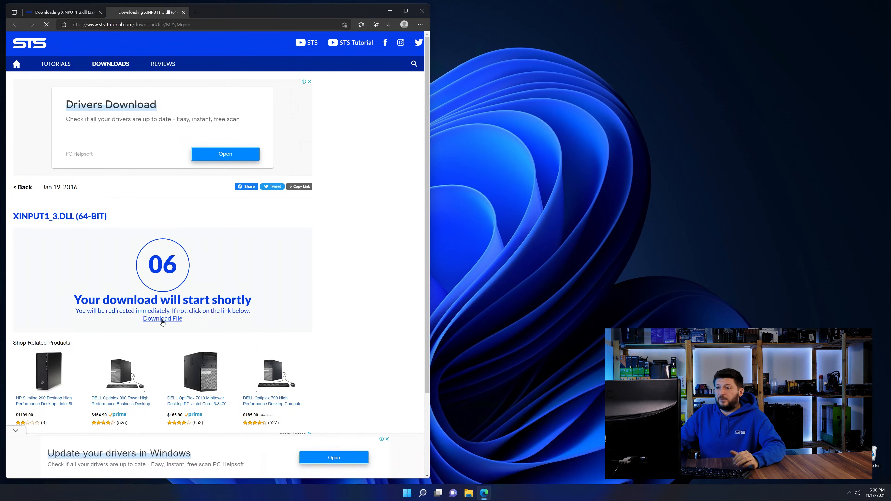
click(387, 25)
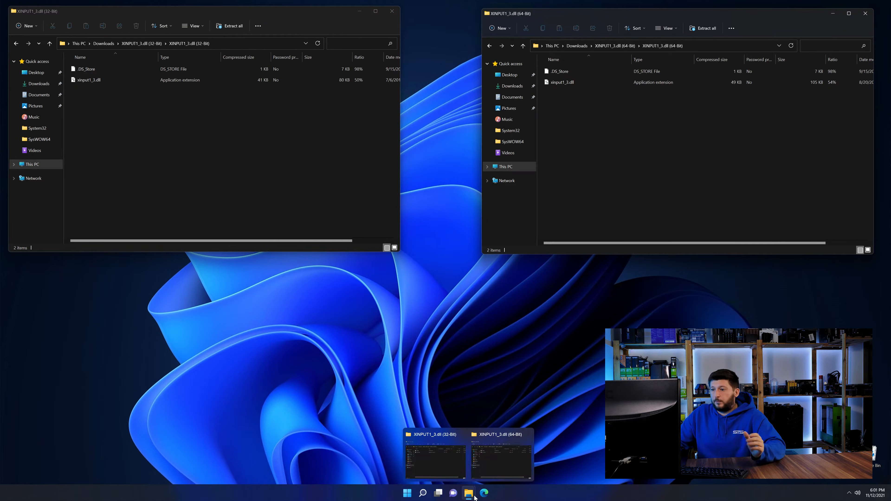
Step: Browse a new File Explorer window to C:\Windows via This PC and Local Disk (C:)
click(468, 493)
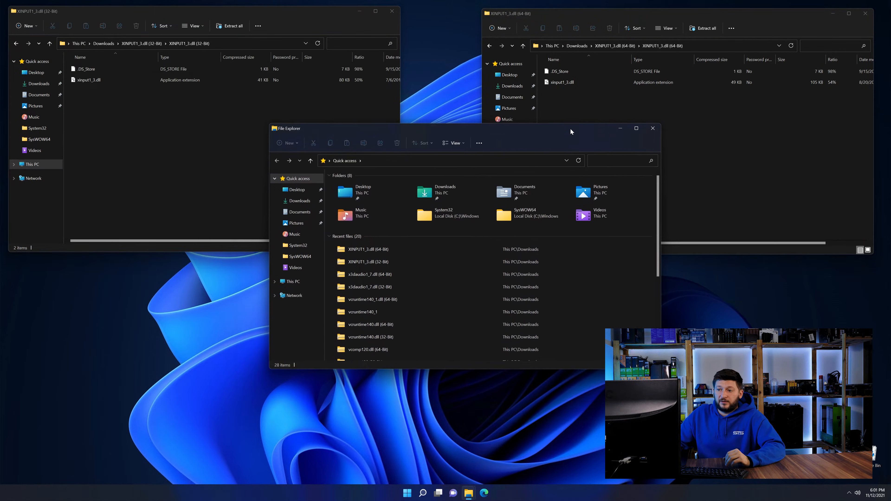
click(293, 279)
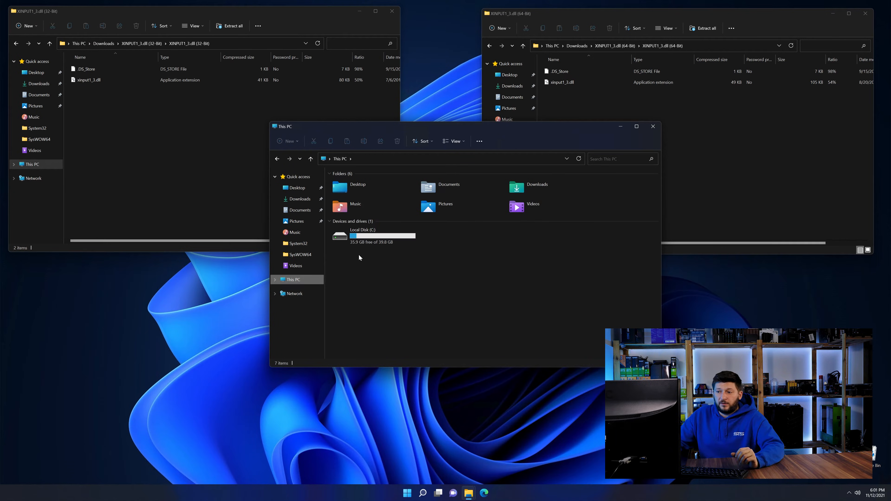
double_click(362, 235)
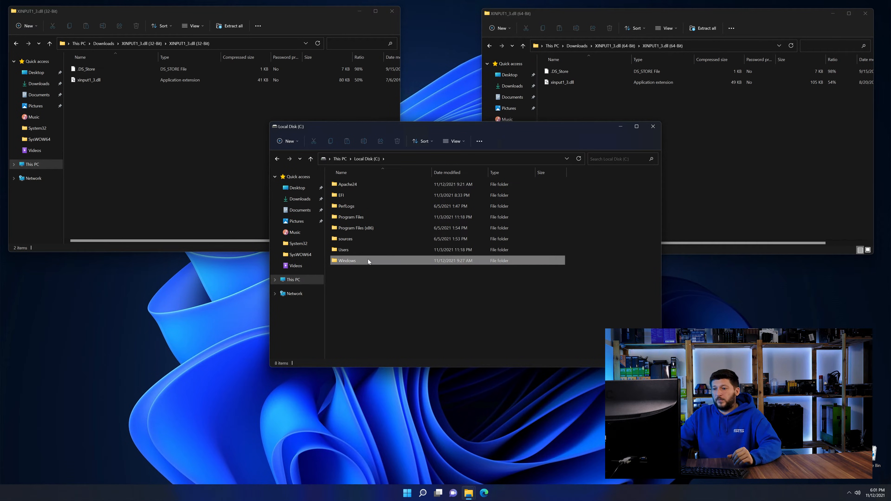
double_click(347, 261)
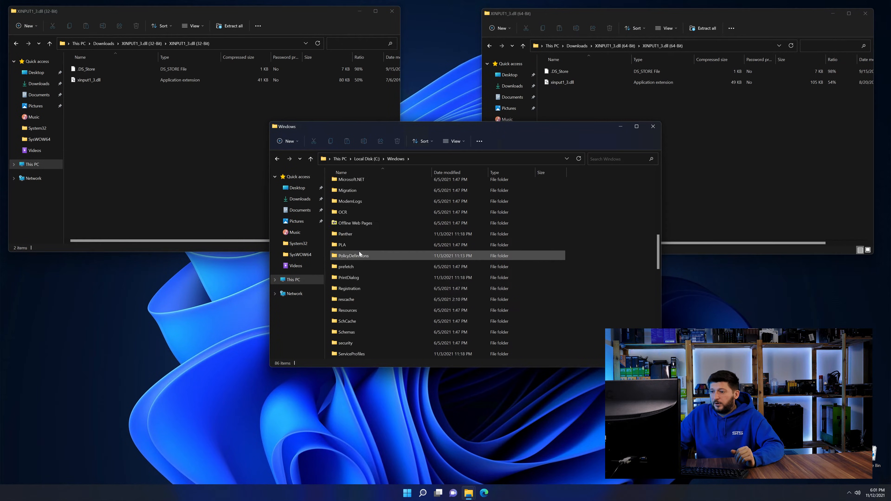
scroll(down, 3)
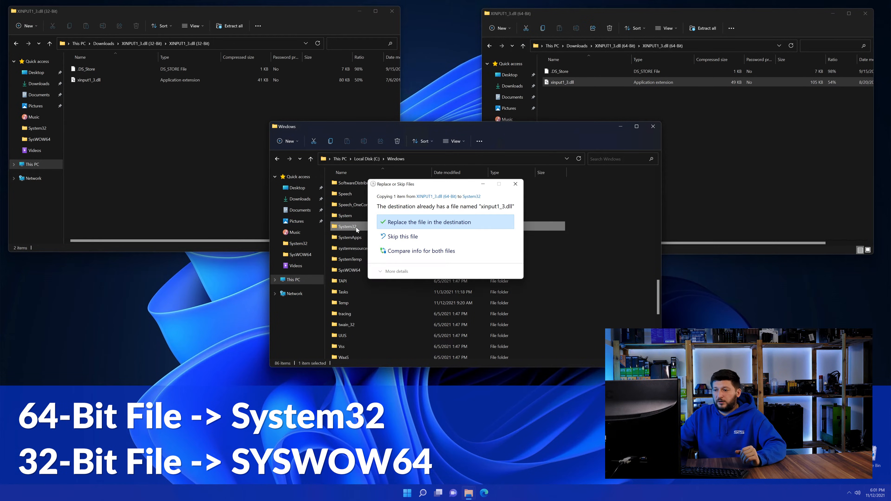
Step: Replace the existing DLLs with the 64-bit copy in System32 and the 32-bit copy in SysWOW64
click(425, 222)
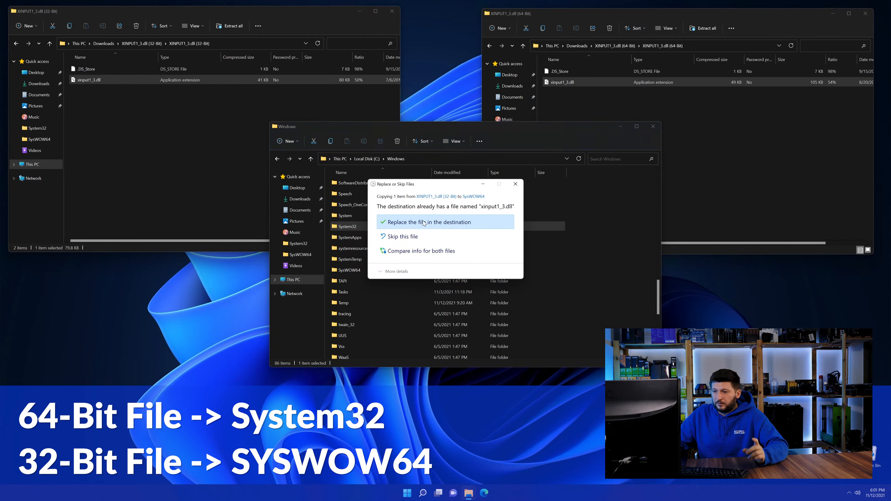
click(426, 222)
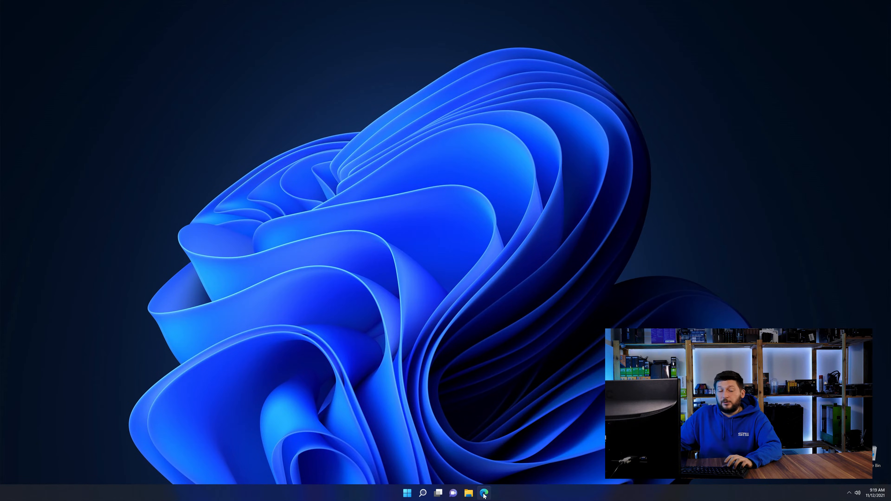
Step: Download dxwebsetup.exe from the STS-Tutorial page and run it from the Downloads flyout
click(483, 493)
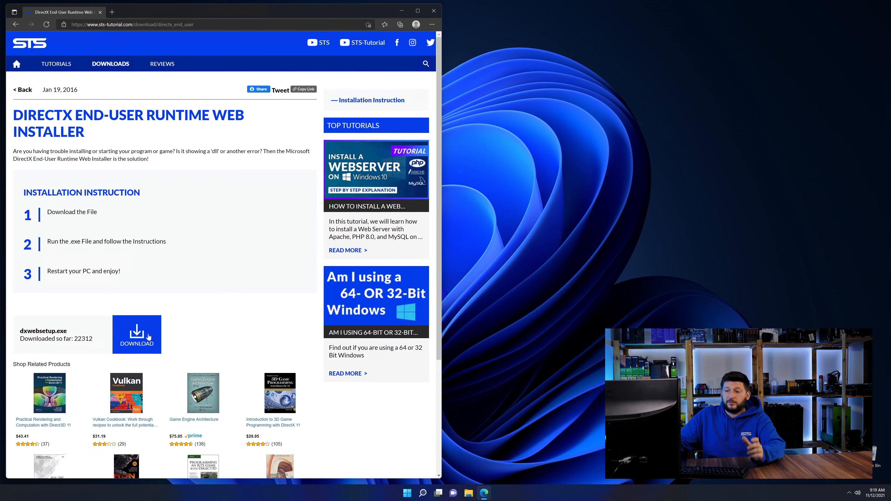
click(136, 334)
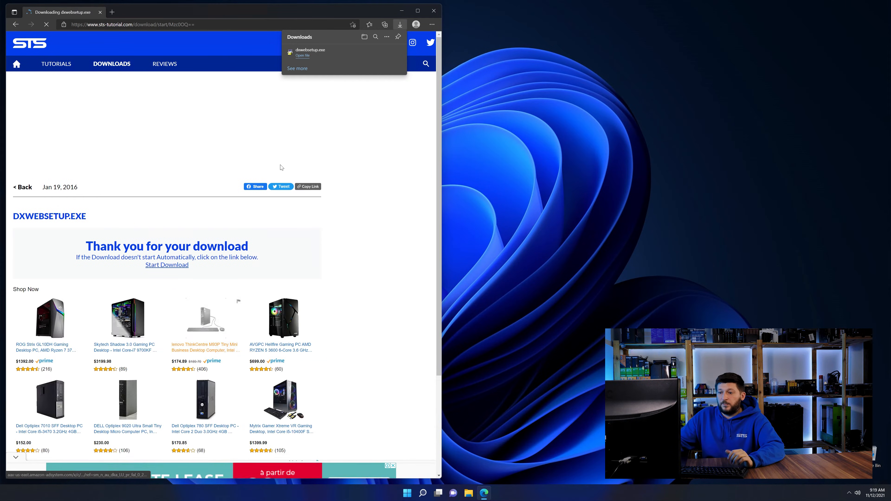
click(301, 55)
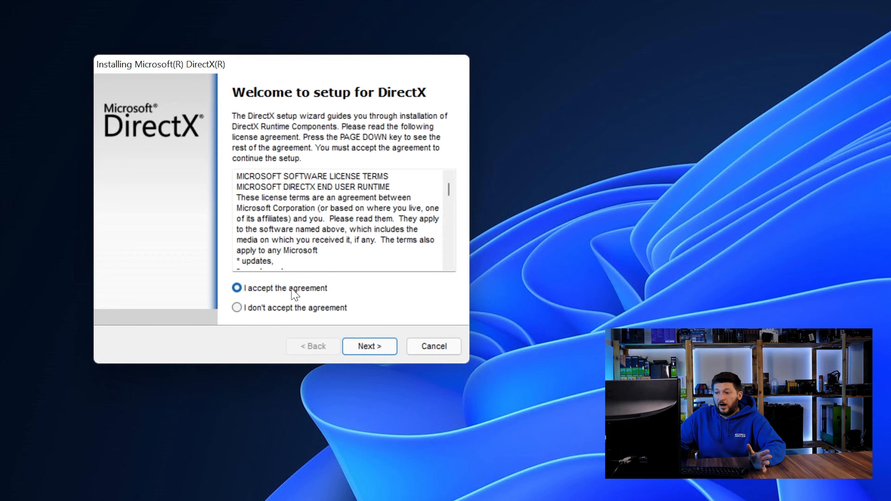
Step: Accept the license, skip the Bing Bar offer, and start installing the DirectX runtime components
click(369, 346)
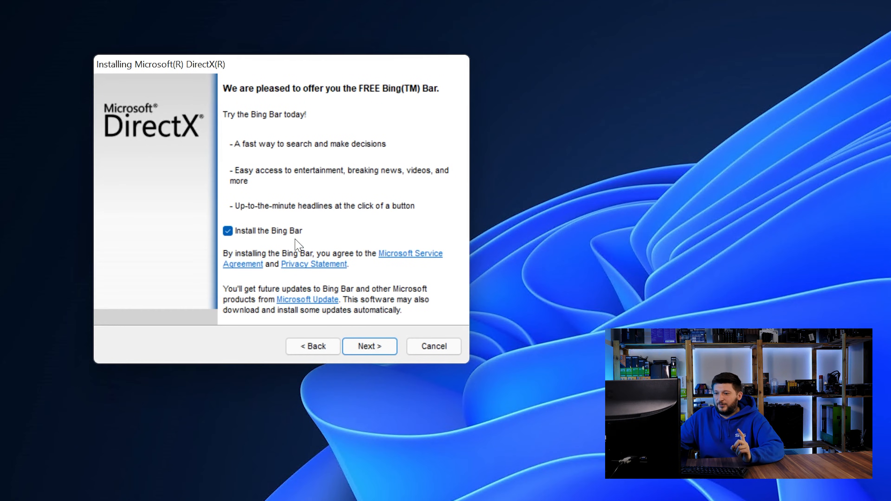
click(369, 346)
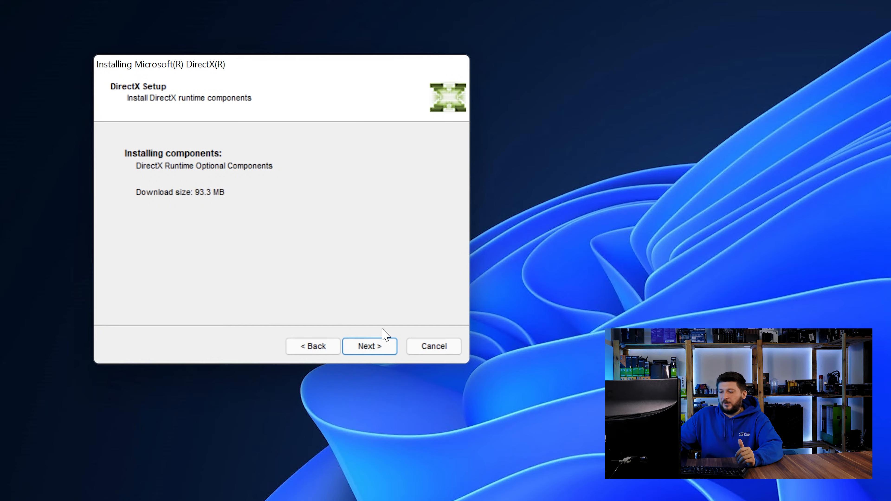
click(369, 346)
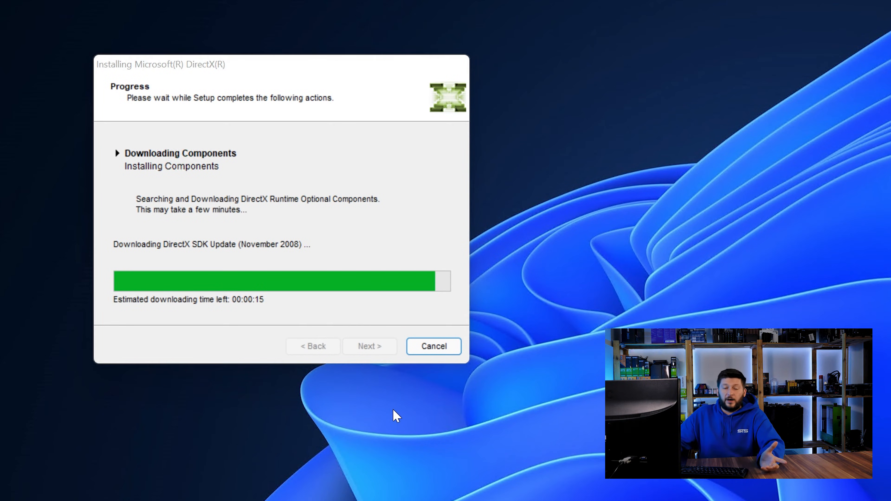